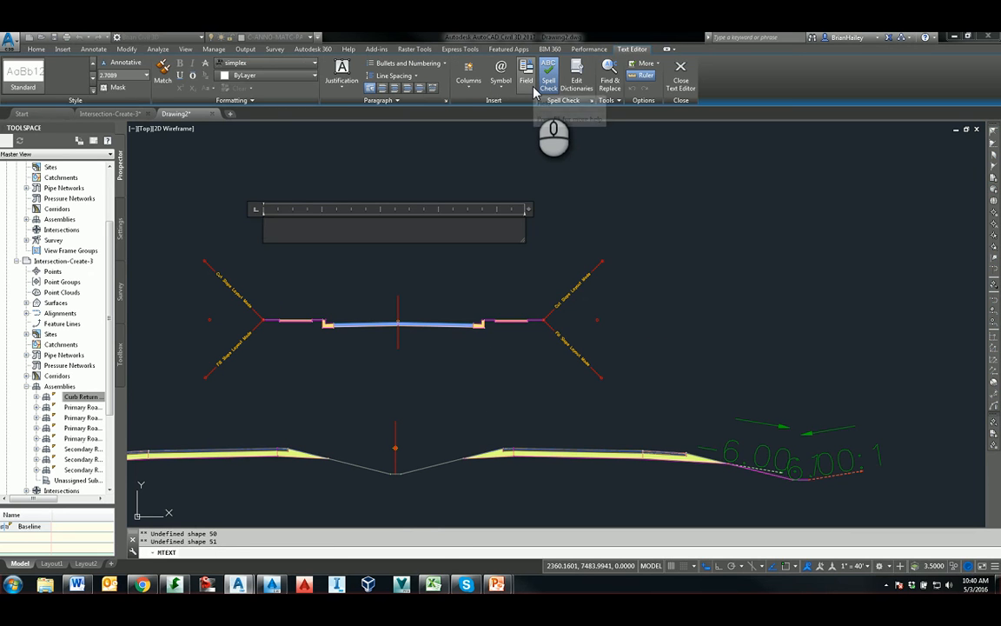
Step: Insert an Object field showing the assembly's Name so the label reads Transition
{"action": "left_click", "coordinate": [526, 72]}
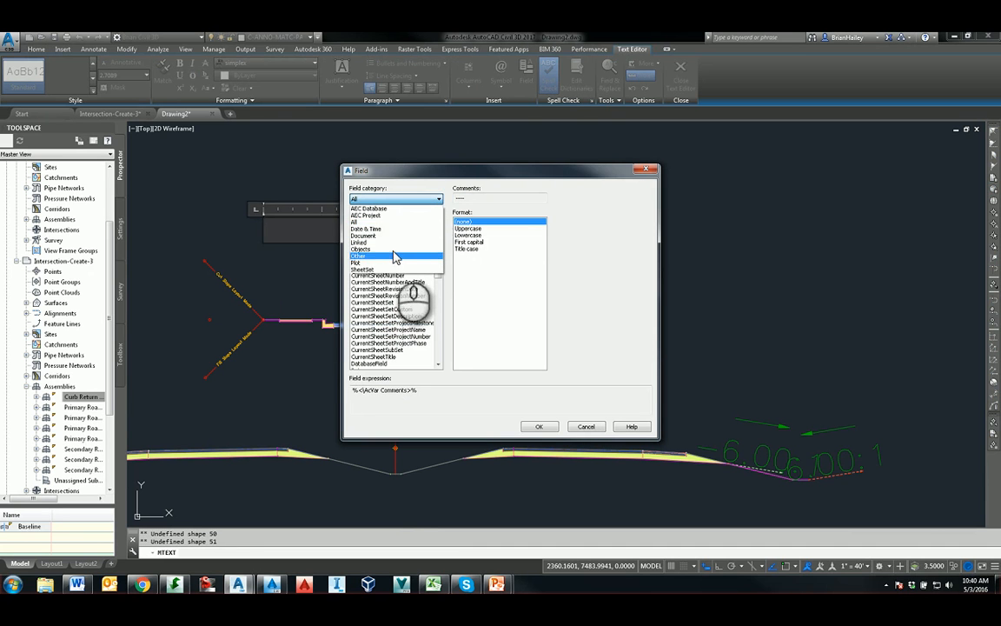
{"action": "left_click", "coordinate": [358, 241]}
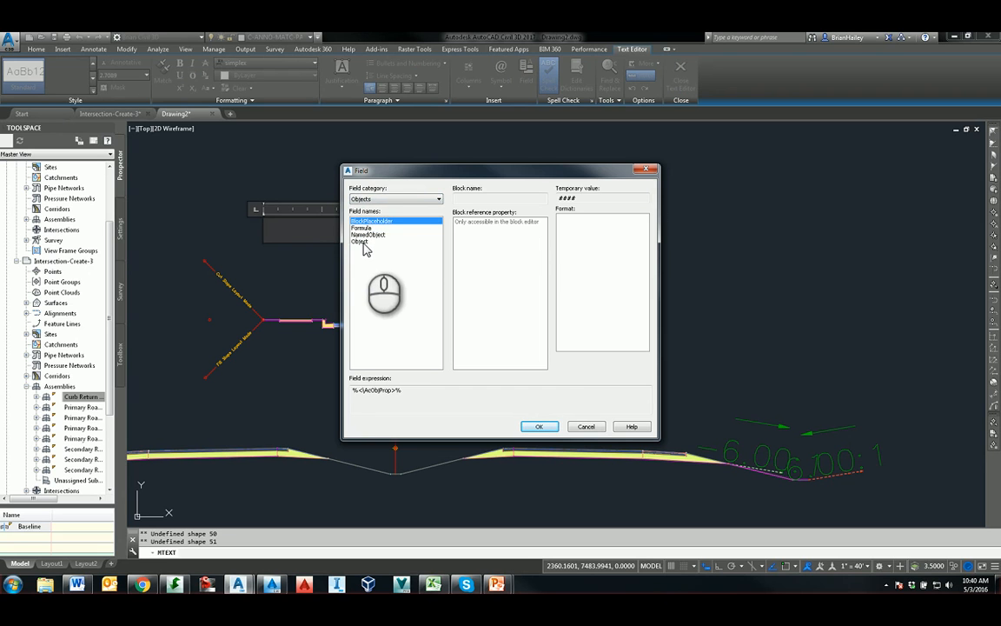
{"action": "left_click", "coordinate": [360, 242]}
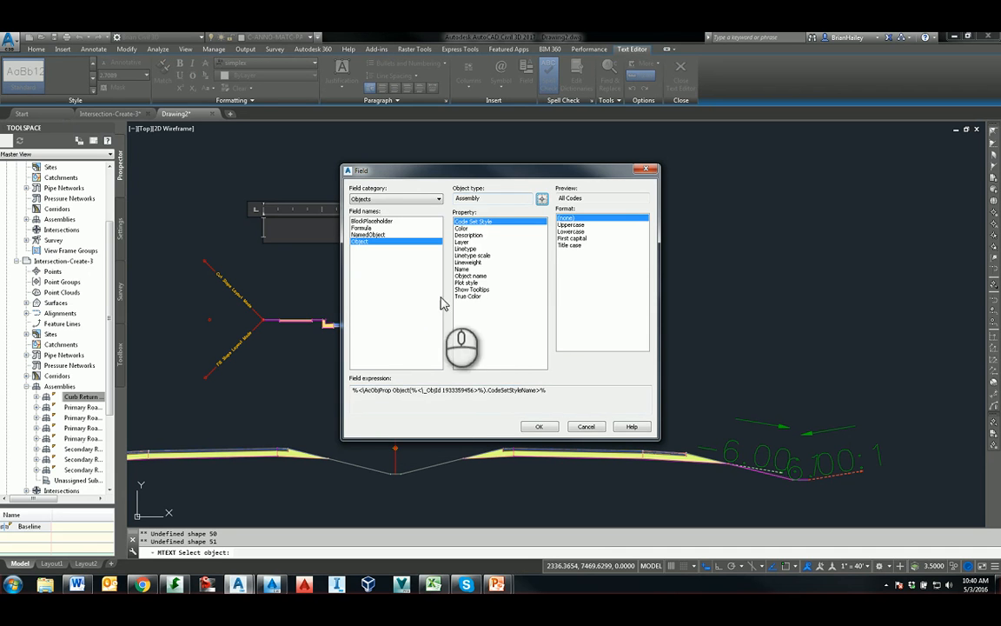
{"action": "left_click", "coordinate": [462, 269]}
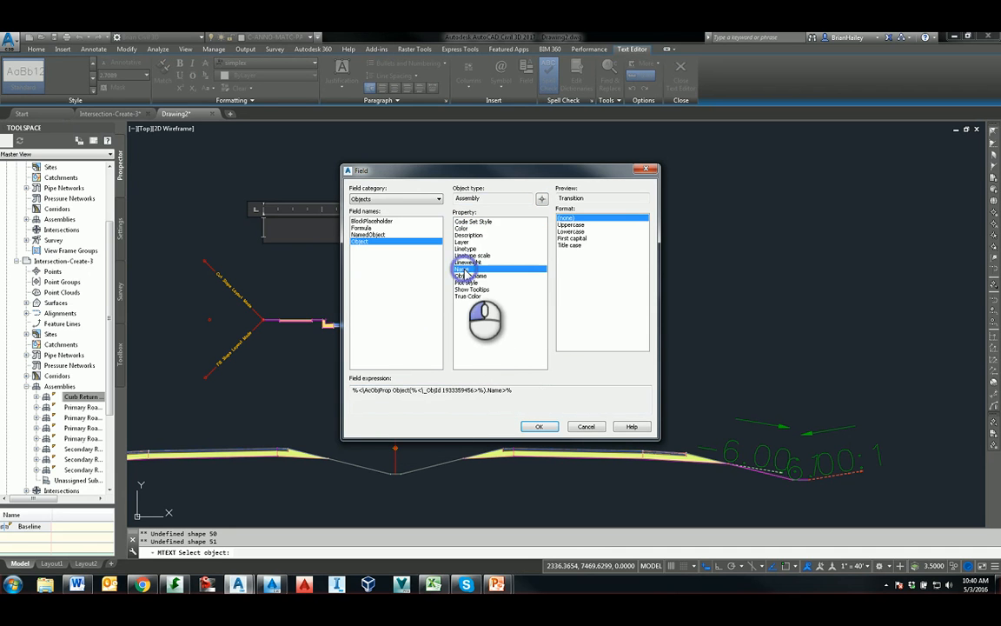
{"action": "left_click", "coordinate": [537, 426]}
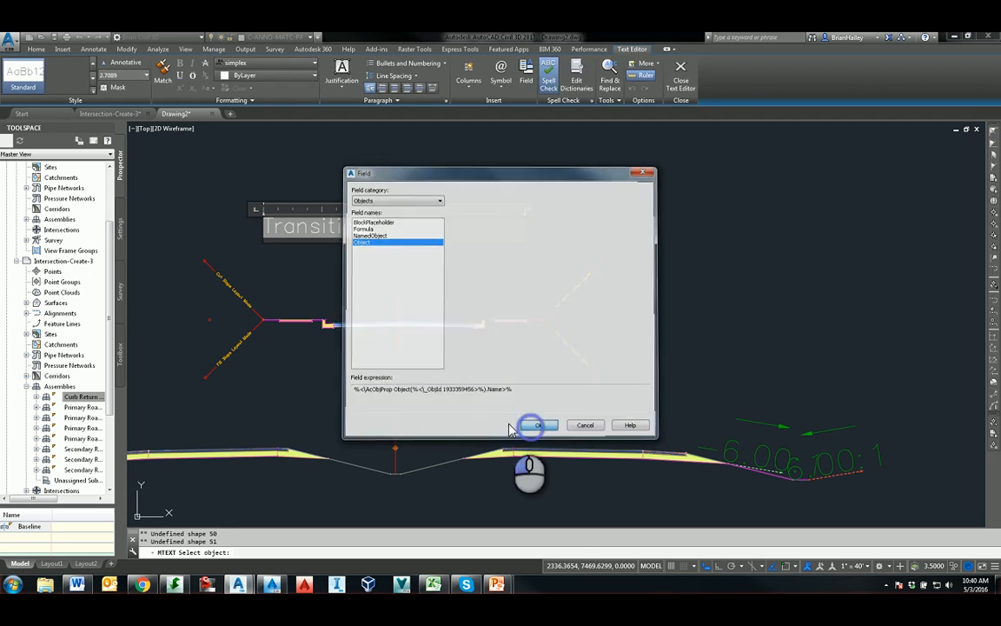
{"action": "left_click", "coordinate": [536, 425]}
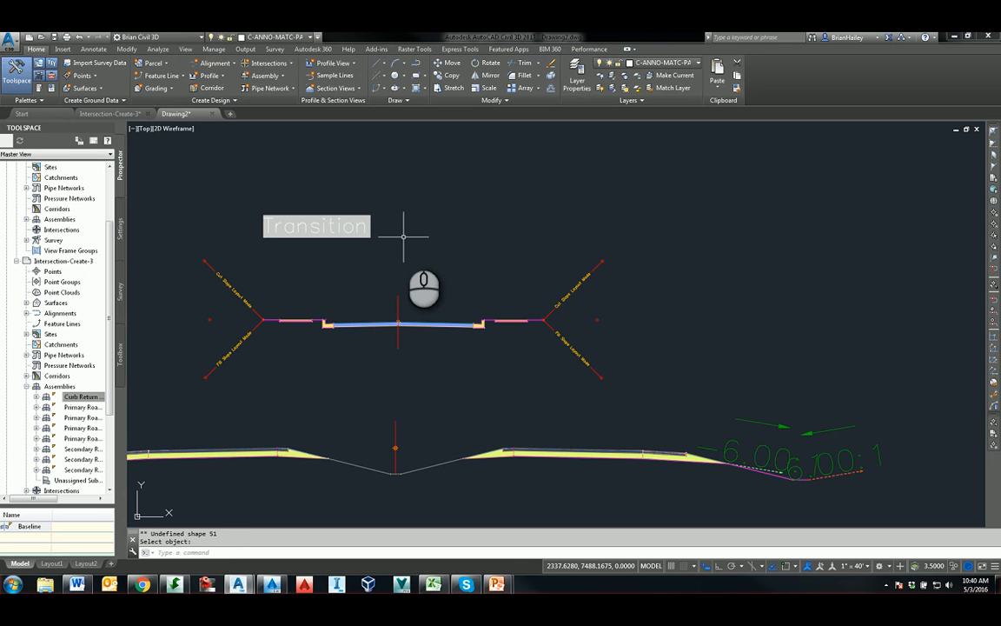
Step: Rename the Transition assembly to 'Transition to that other road' in Assembly Properties
{"action": "left_click", "coordinate": [382, 306]}
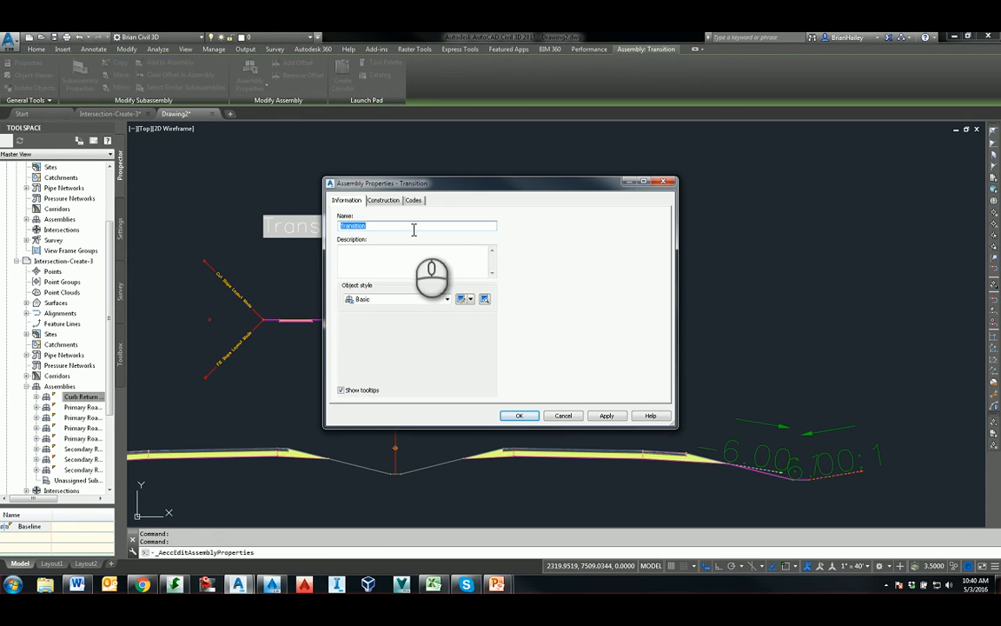
{"action": "type", "text": "Transition to that other road"}
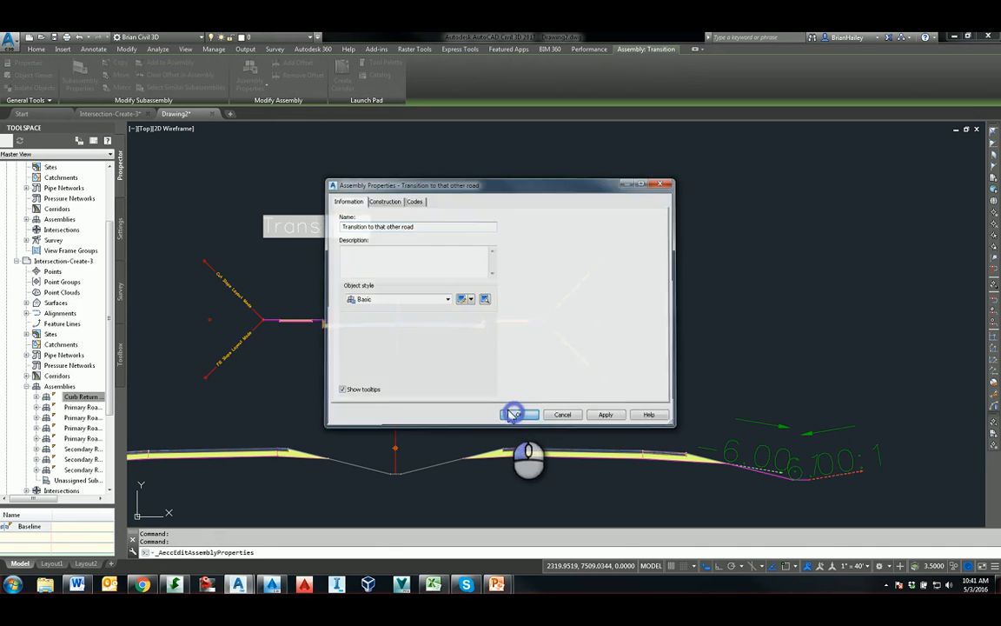
{"action": "left_click", "coordinate": [516, 414]}
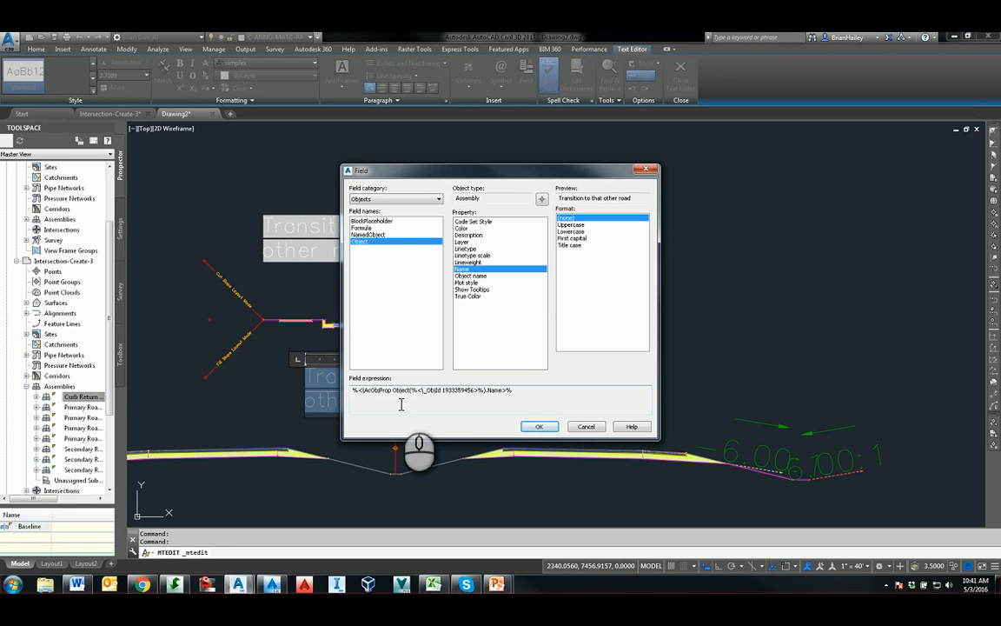
Step: Insert a Name field for the lower assembly reading 'Transition to that other road'
{"action": "left_click", "coordinate": [539, 426]}
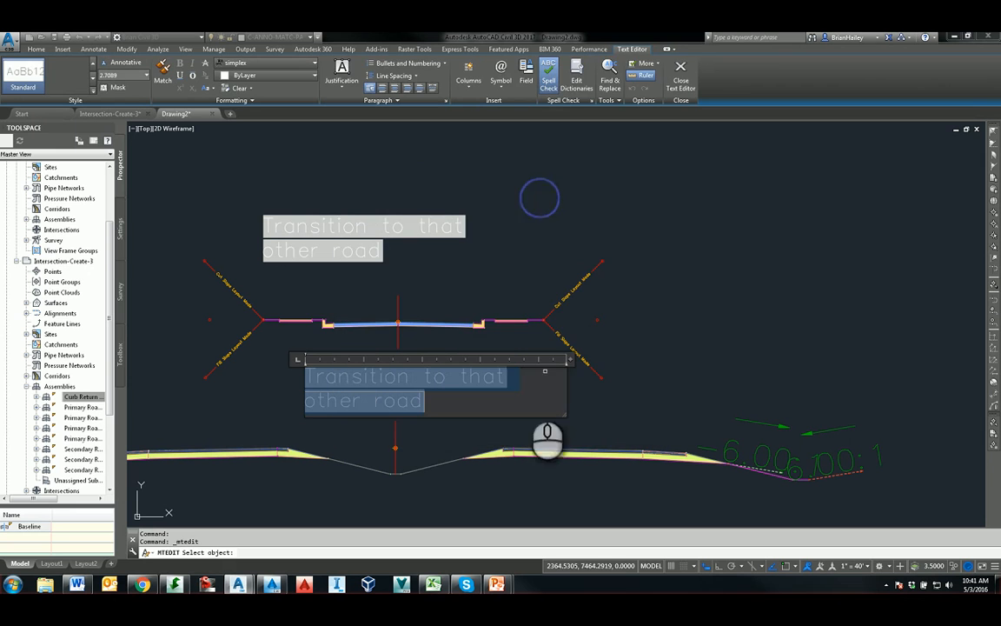
{"action": "left_click", "coordinate": [525, 72]}
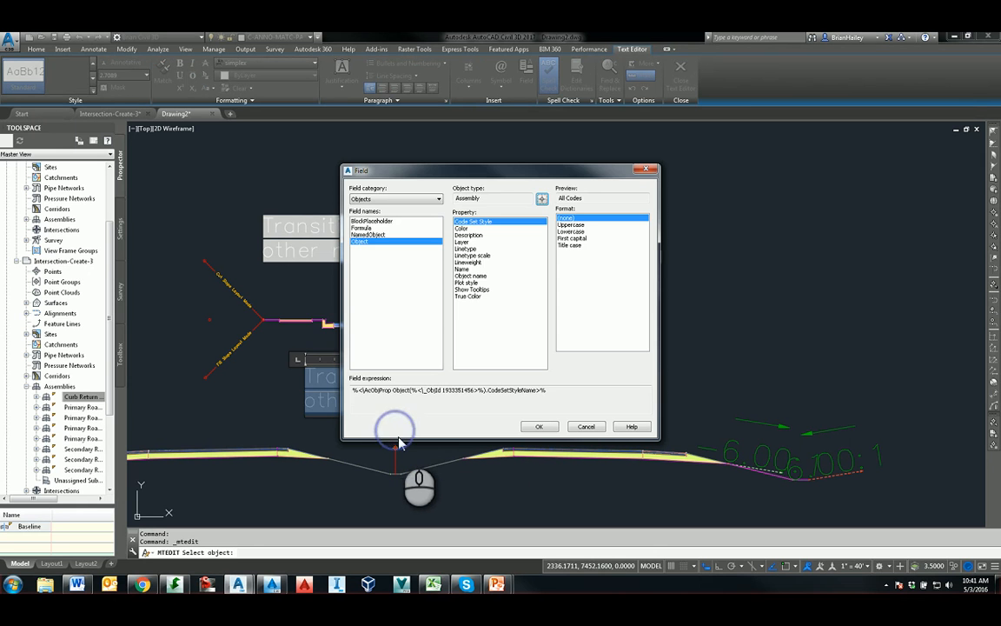
{"action": "left_click", "coordinate": [462, 269]}
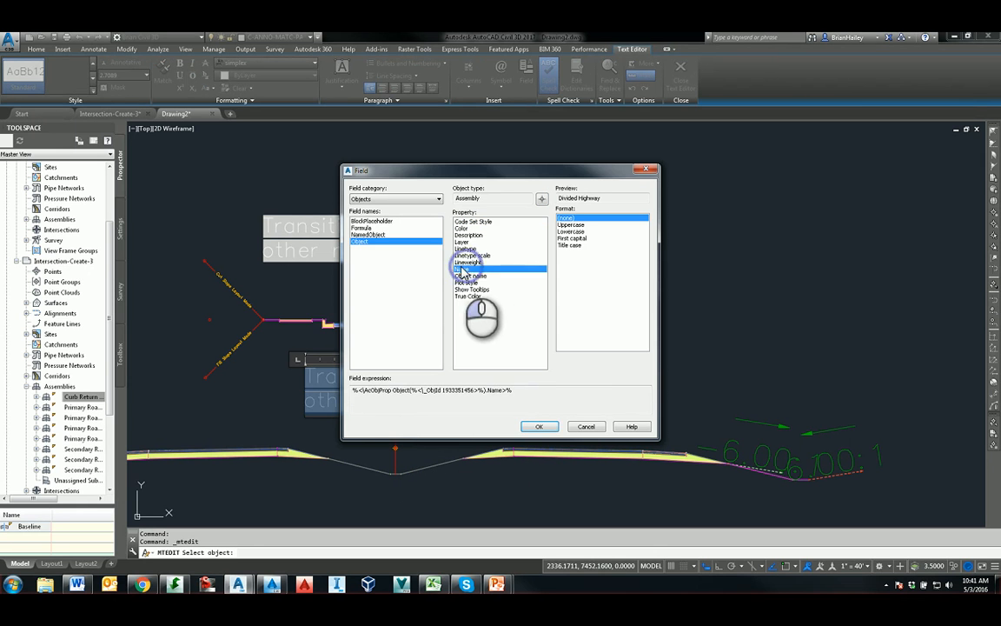
{"action": "left_click", "coordinate": [538, 426]}
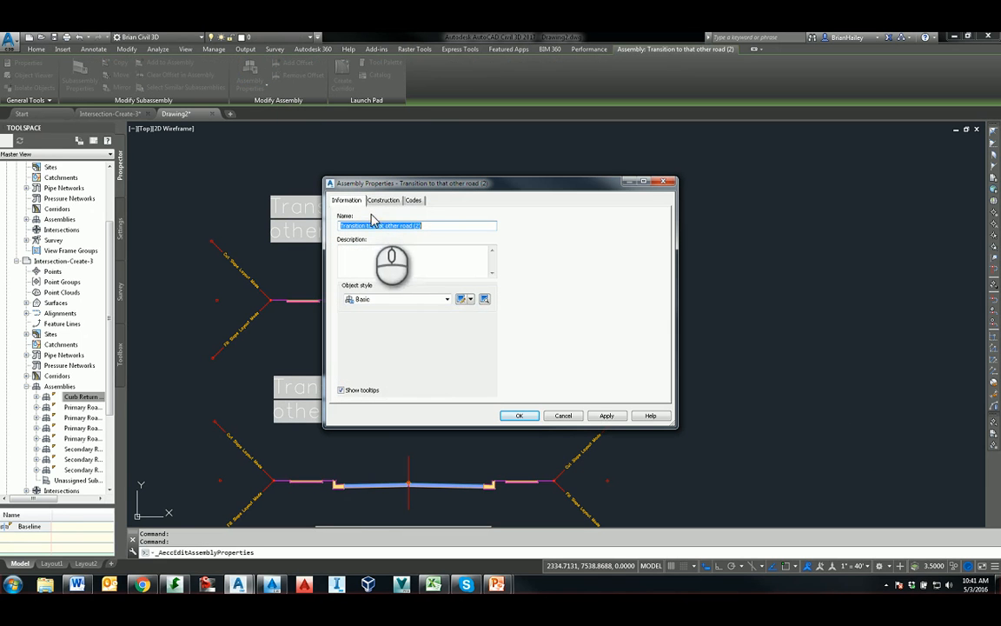
{"action": "mouse_move", "coordinate": [299, 239]}
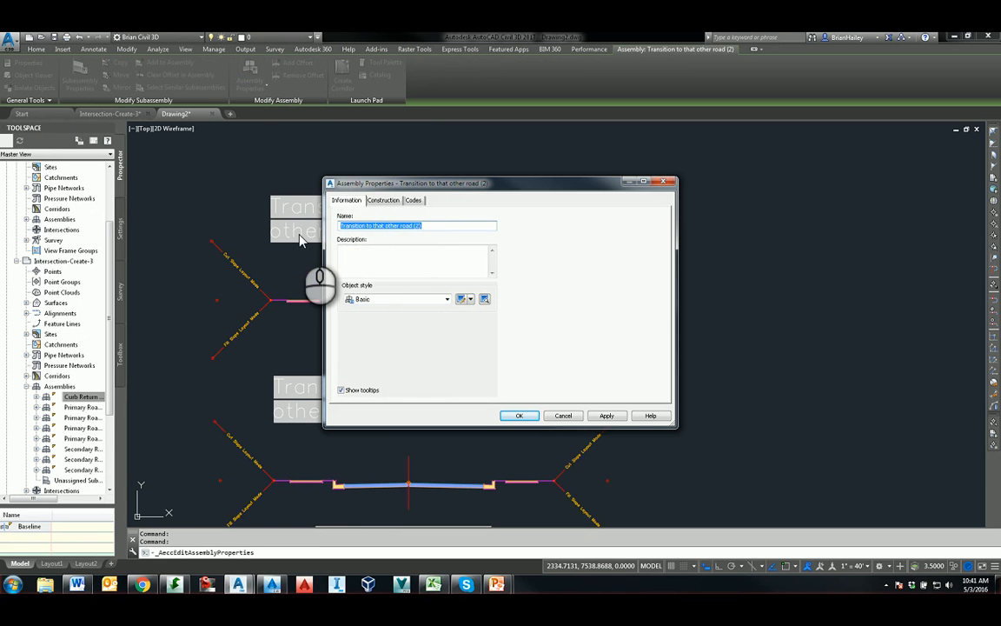
Step: Rename the copied assembly to 'That other road' in Assembly Properties
{"action": "type", "text": "That other road"}
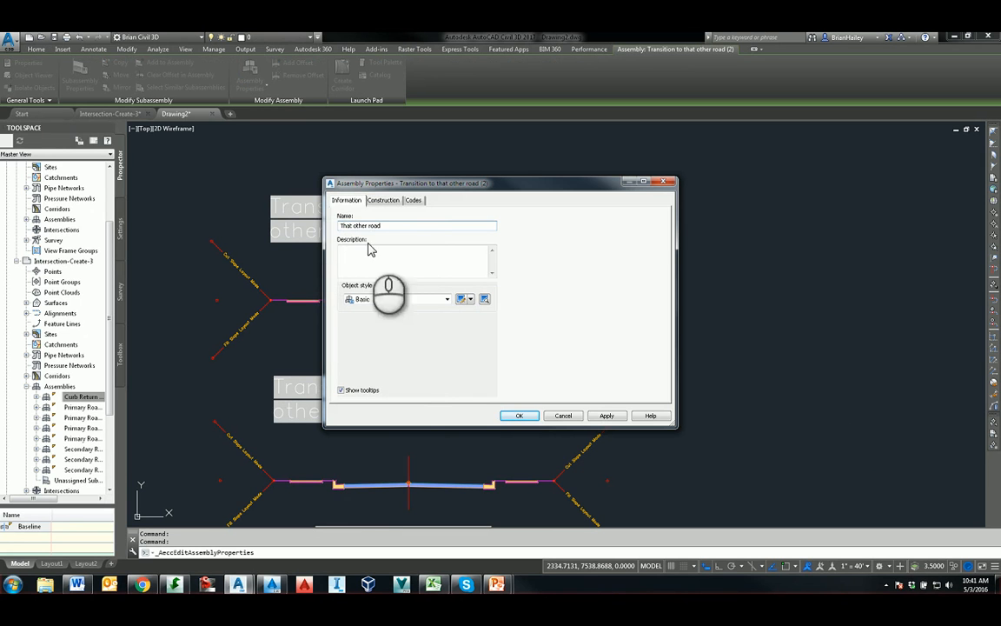
{"action": "left_click", "coordinate": [518, 415]}
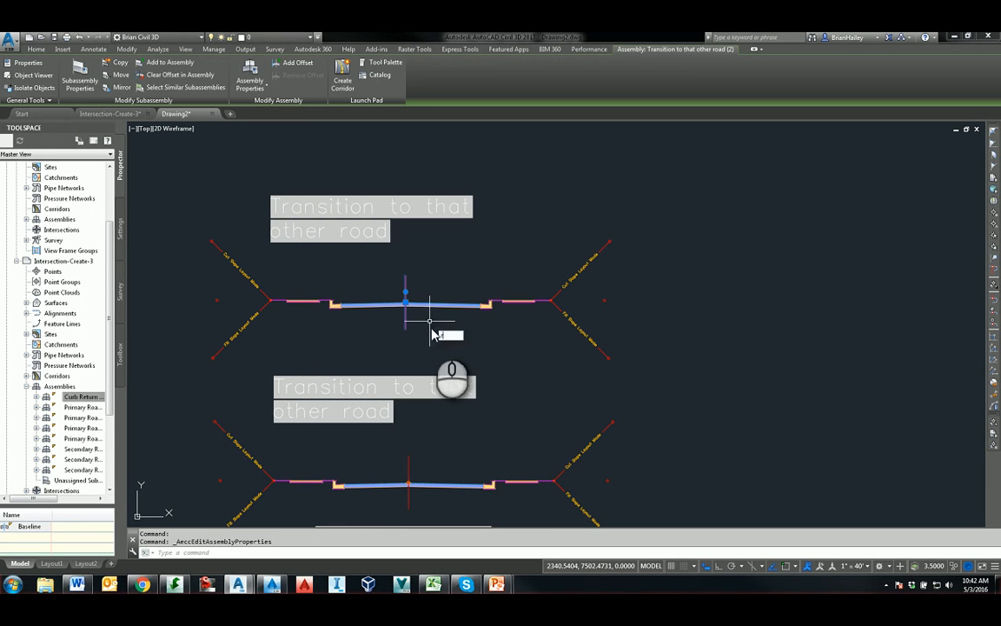